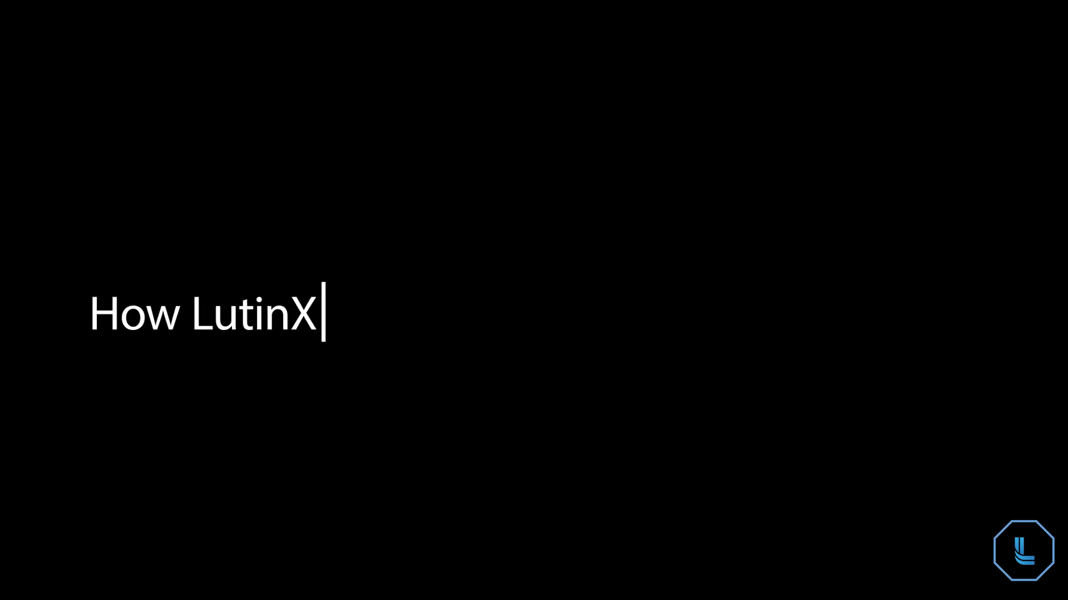
pyautogui.write('can benefit the Education Secto')
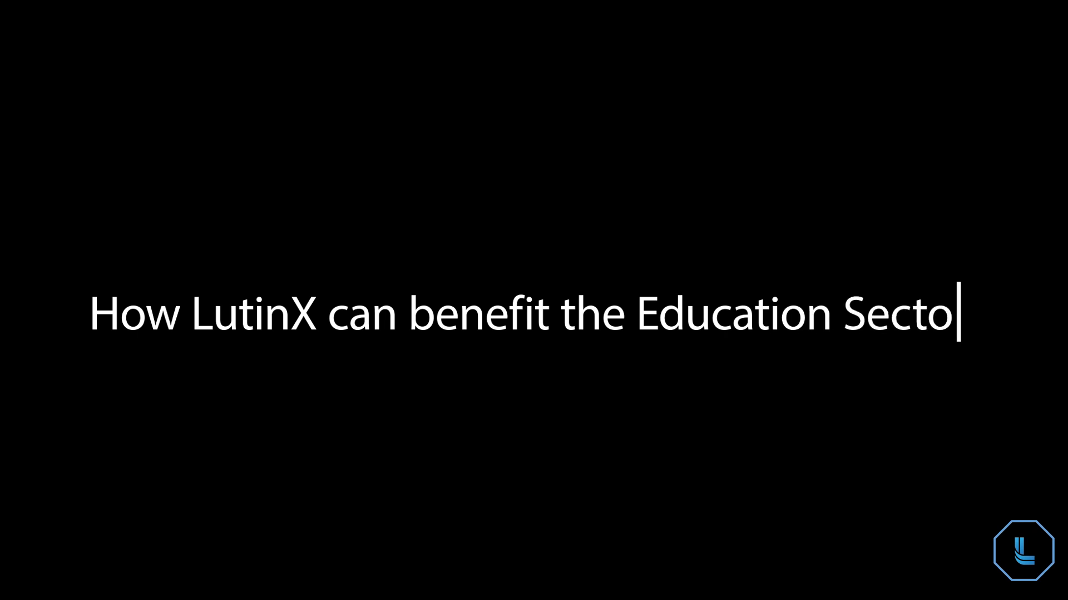
pyautogui.write('r?')
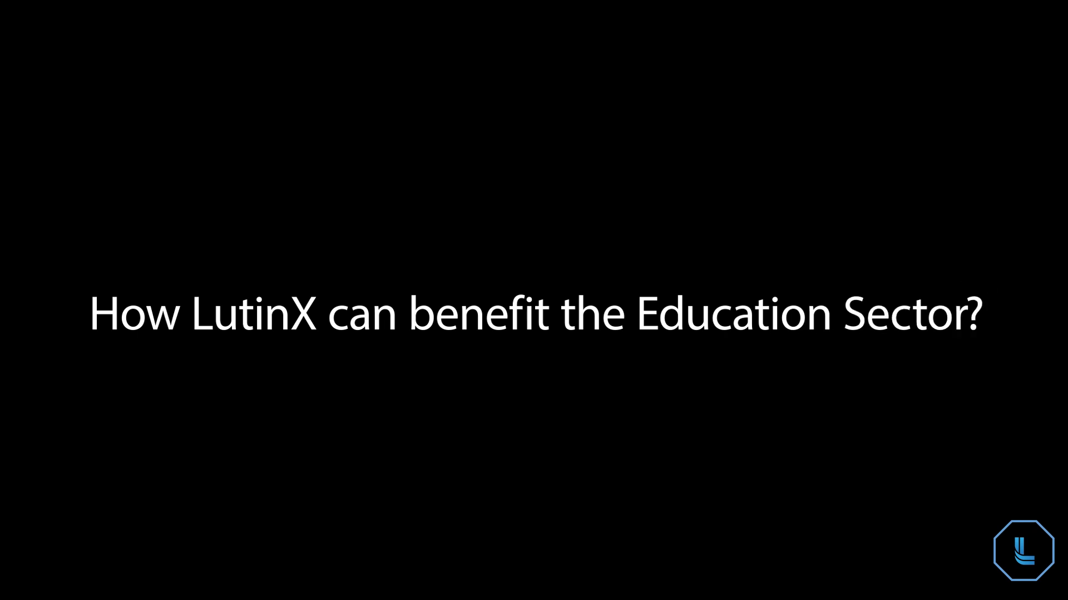